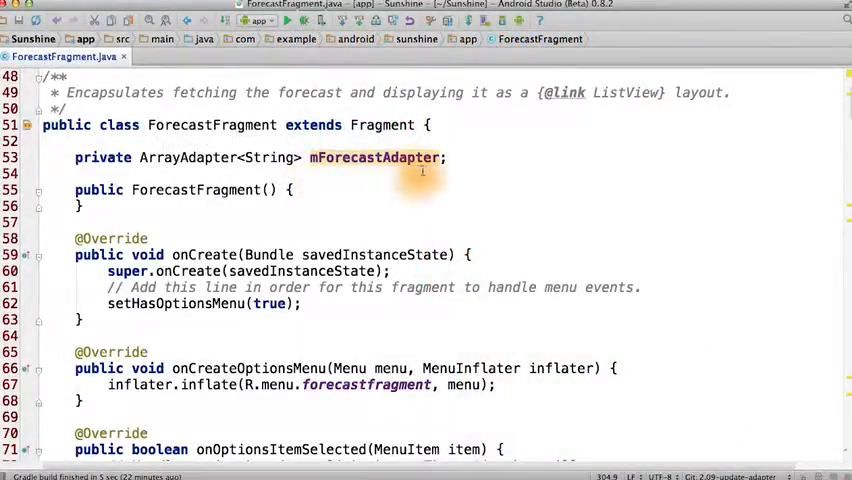
scroll("down", 3)
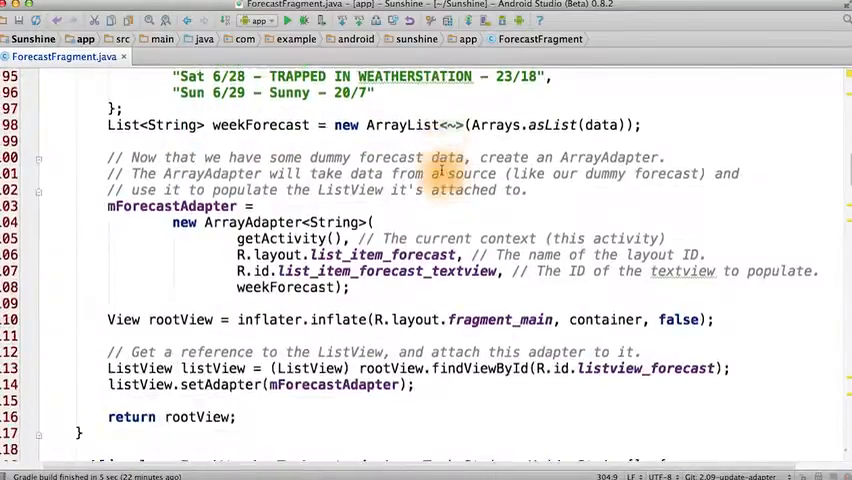
scroll("down", 3)
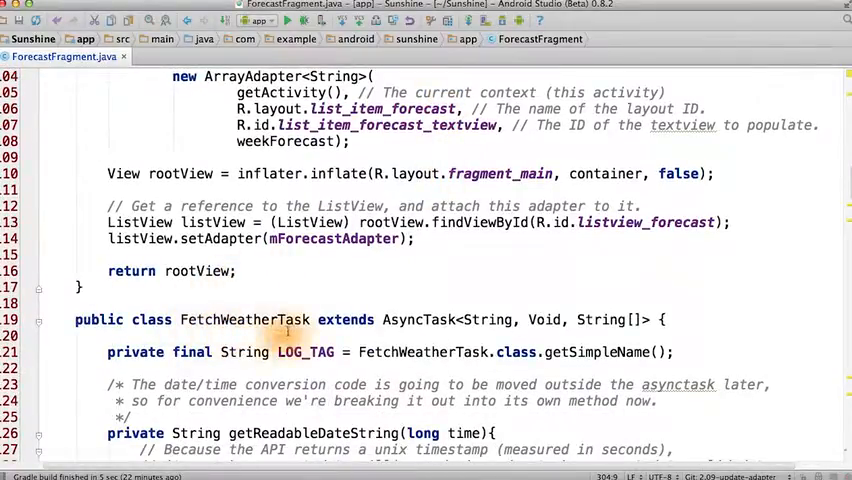
scroll("up", 3)
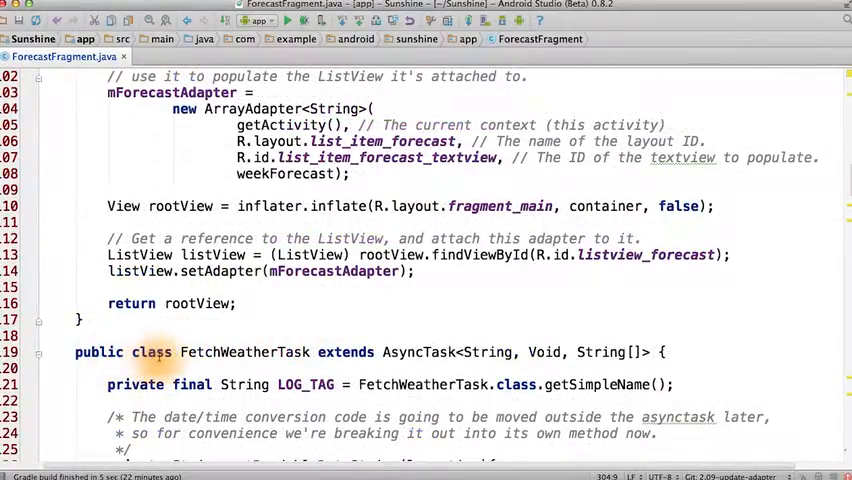